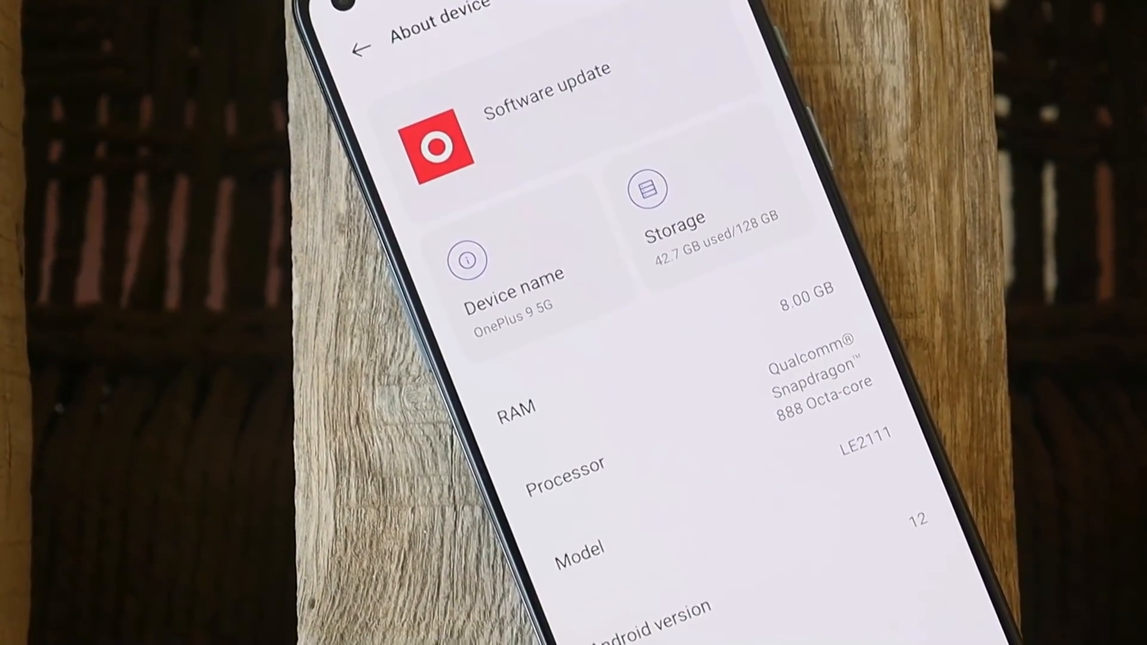
Scroll through System settings and enter Developer options on the phone
{"action": "scroll", "scroll_direction": "down", "scroll_amount": 3}
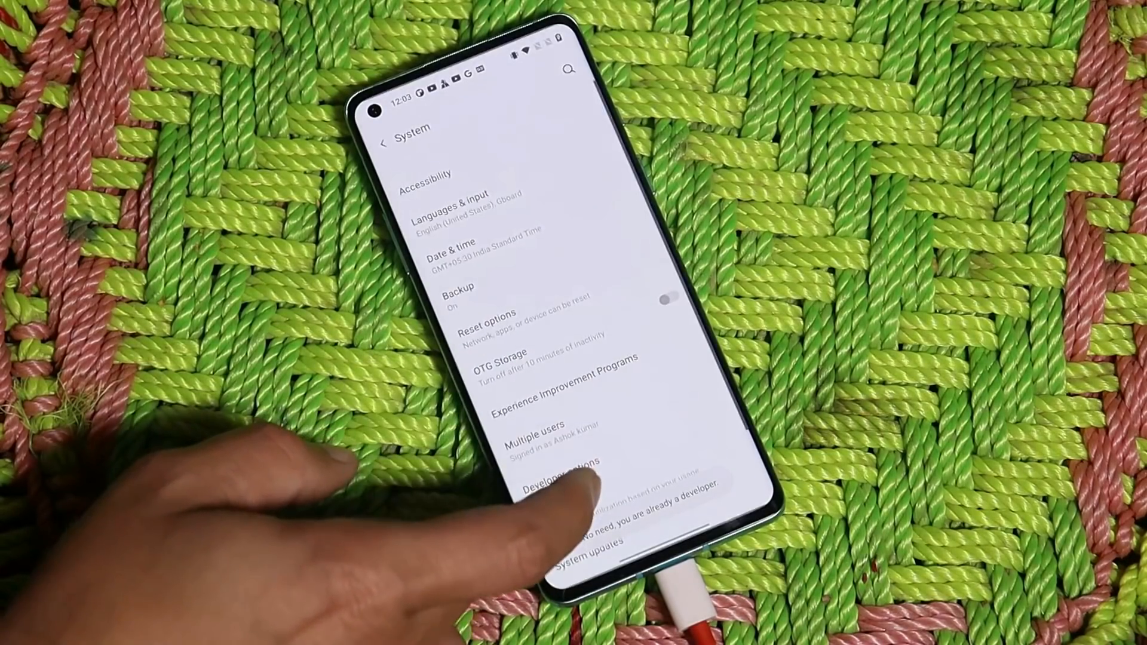
{"action": "left_click", "coordinate": [556, 474]}
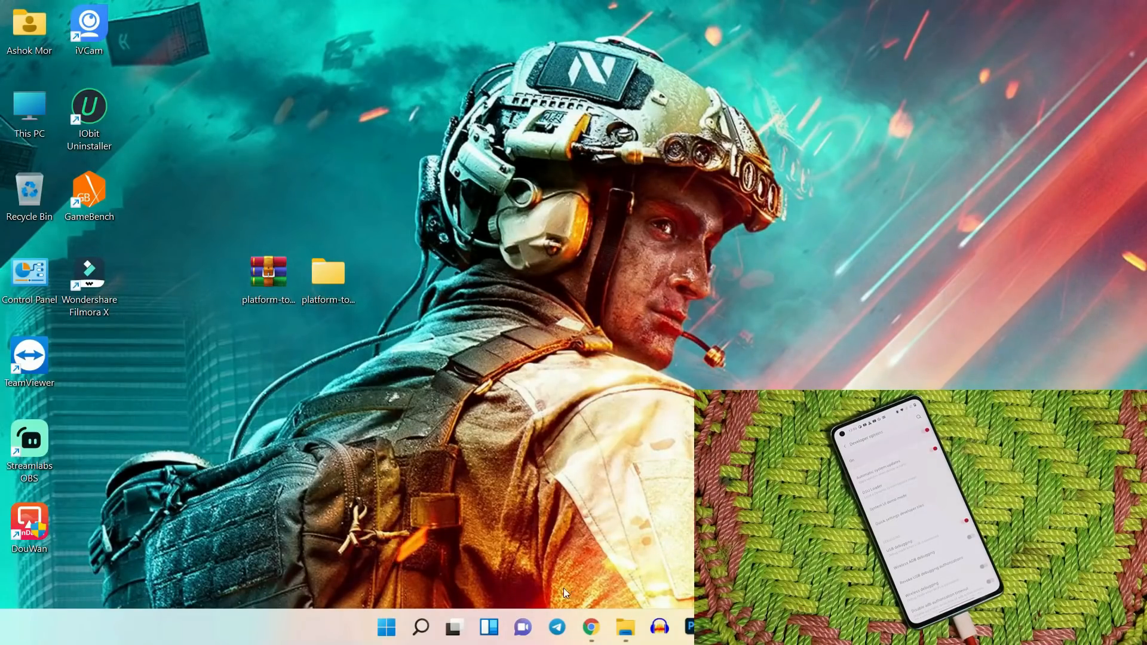
Launch cmd.exe from the platform-tools folder's address bar so it starts there
{"action": "double_click", "coordinate": [328, 272]}
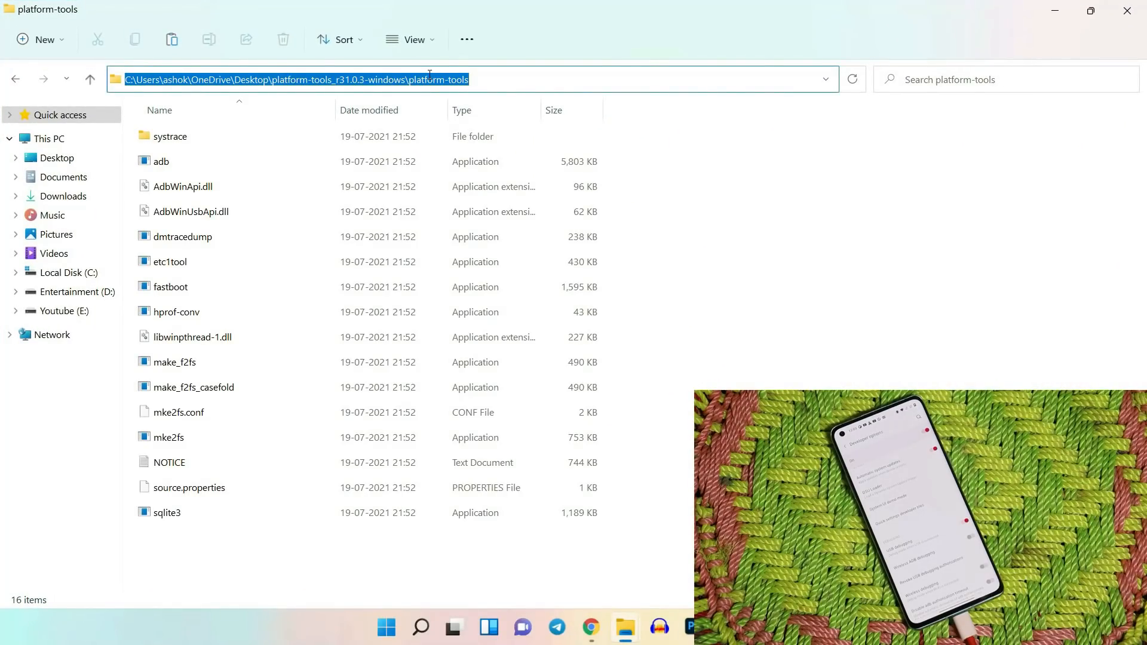
{"action": "type", "text": "C:\\Windows\\System32\\cmd.exe"}
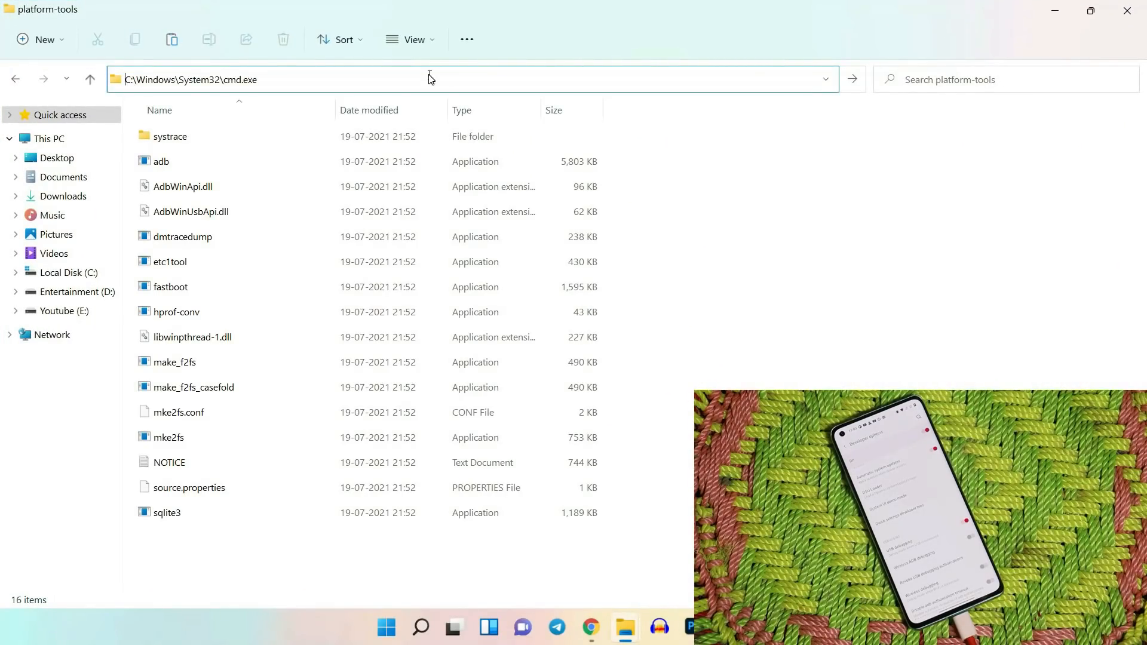
{"action": "key", "text": "Return"}
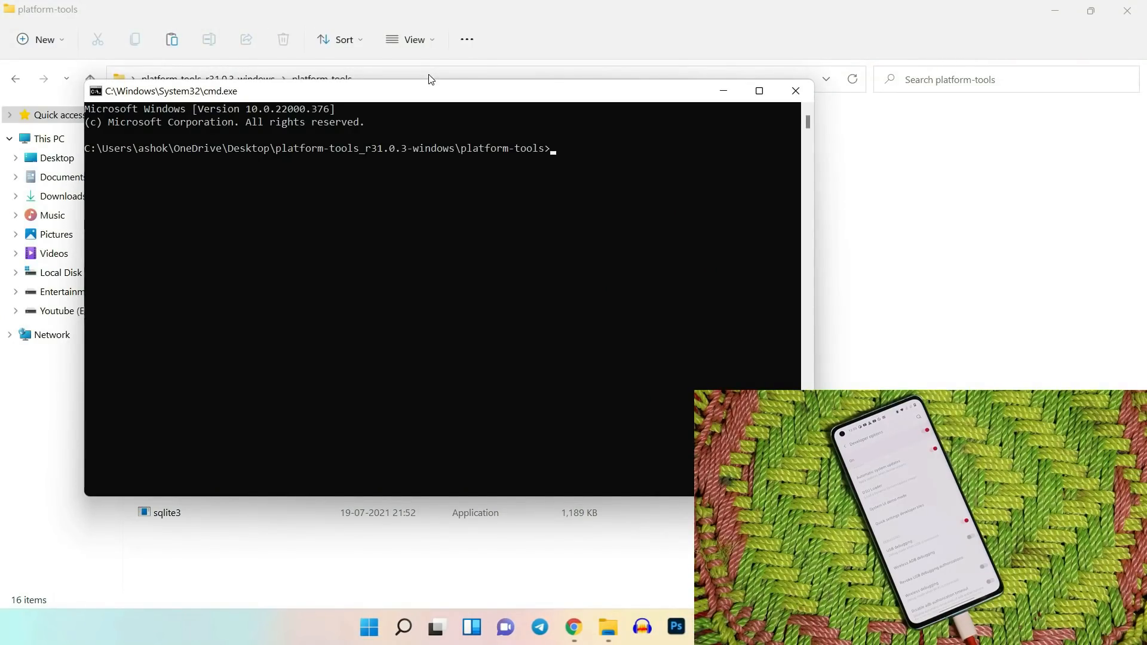
Run 'adb devices' and allow USB debugging so the phone is listed as attached
{"action": "type", "text": "a"}
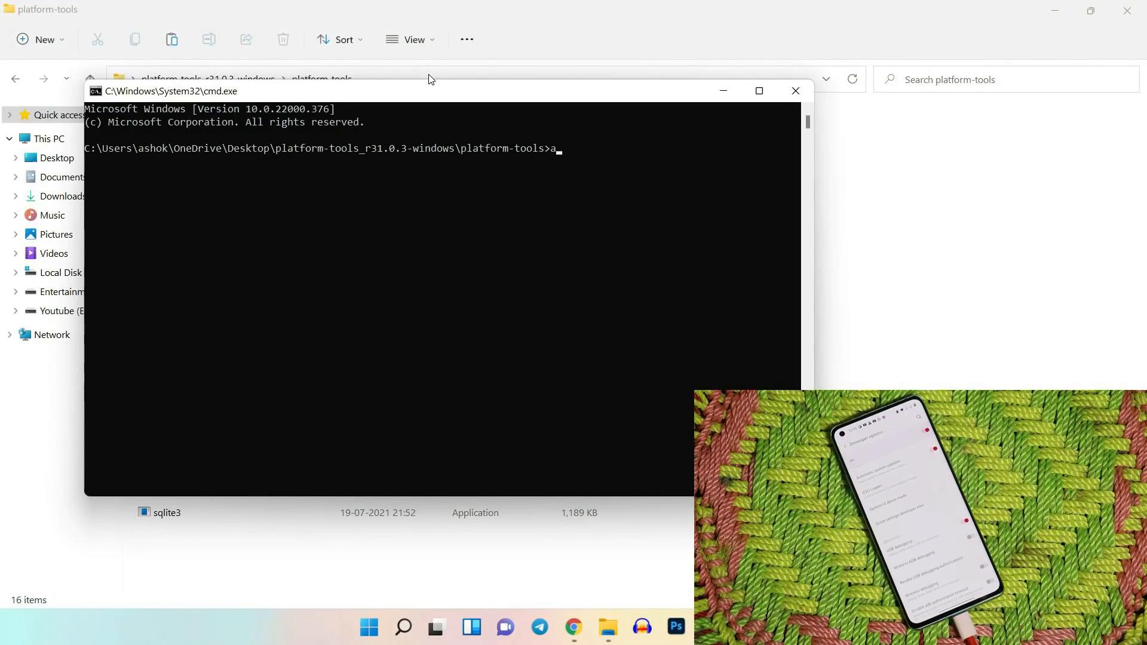
{"action": "type", "text": "db dev"}
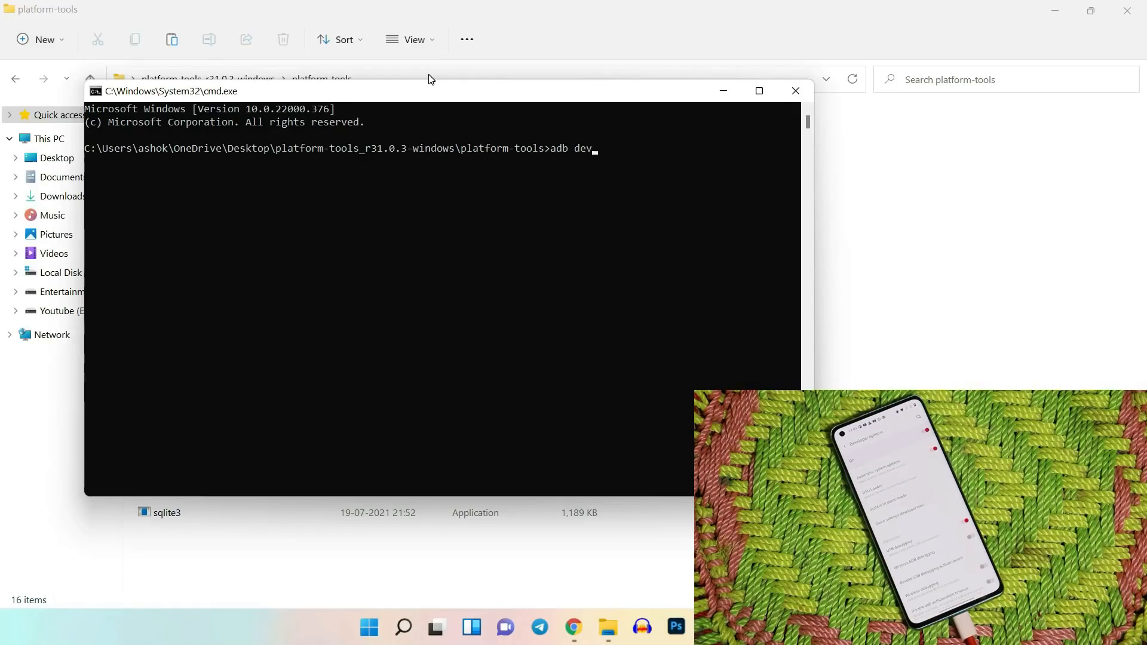
{"action": "type", "text": "ices"}
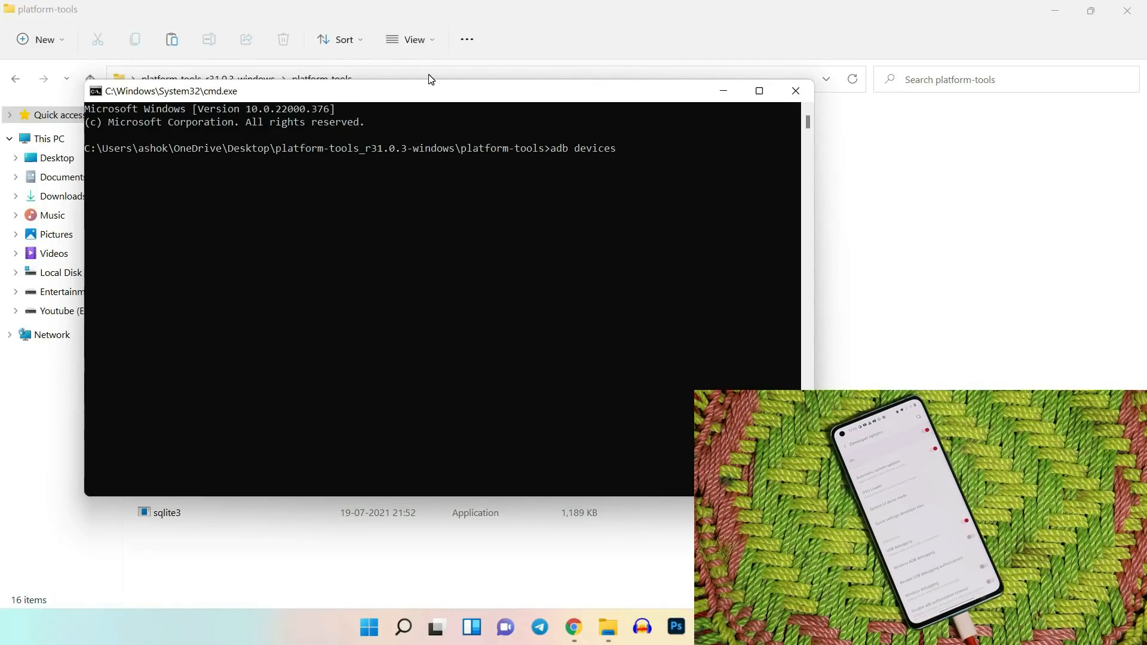
{"action": "key", "text": "Return"}
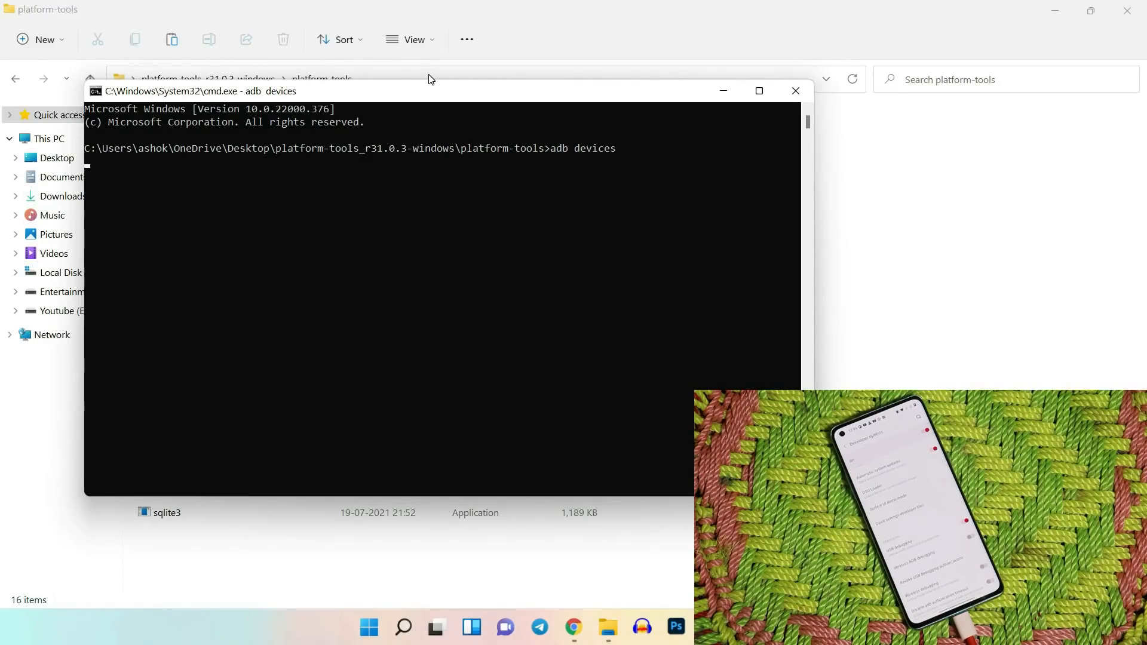
{"action": "key", "text": "Return"}
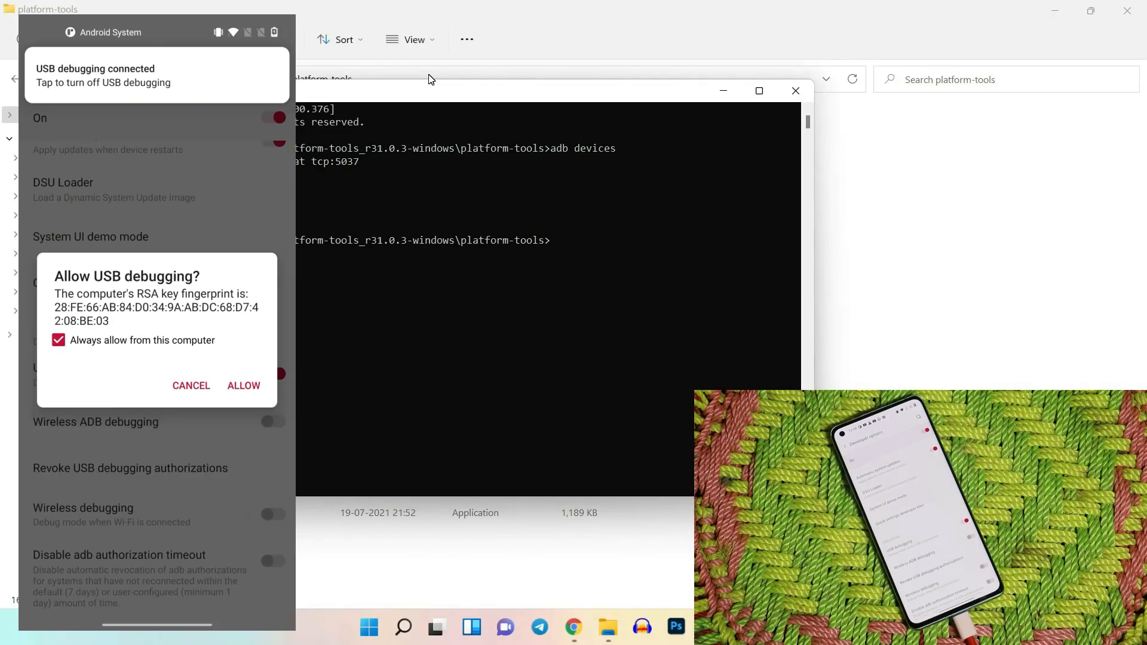
{"action": "left_click", "coordinate": [243, 386]}
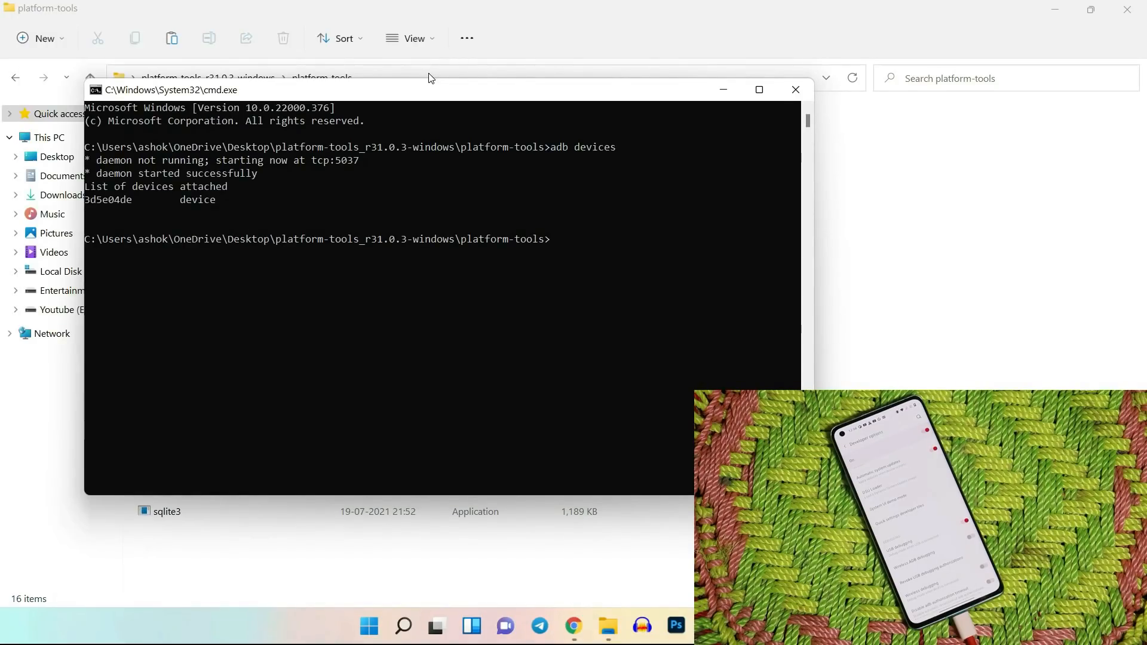
{"action": "mouse_move", "coordinate": [92, 205]}
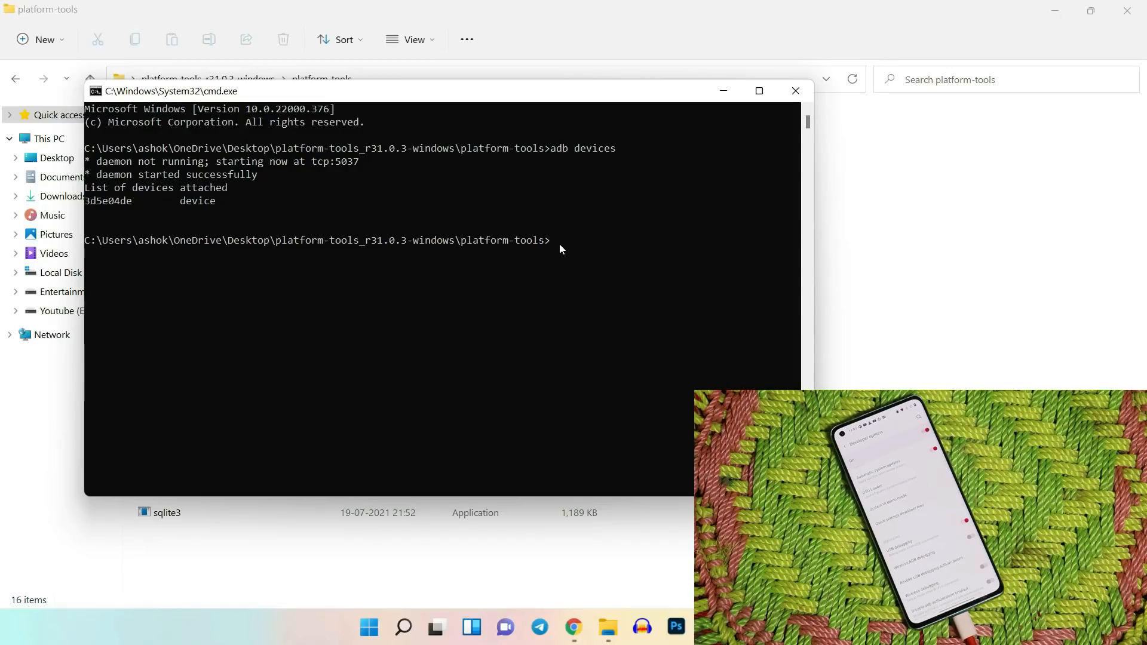
Enter 'adb shell settings put global oneplus_screen_refresh_rate 0' at the prompt
{"action": "type", "text": "adb shell settings put global oneplus_screen_refresh_rate 0"}
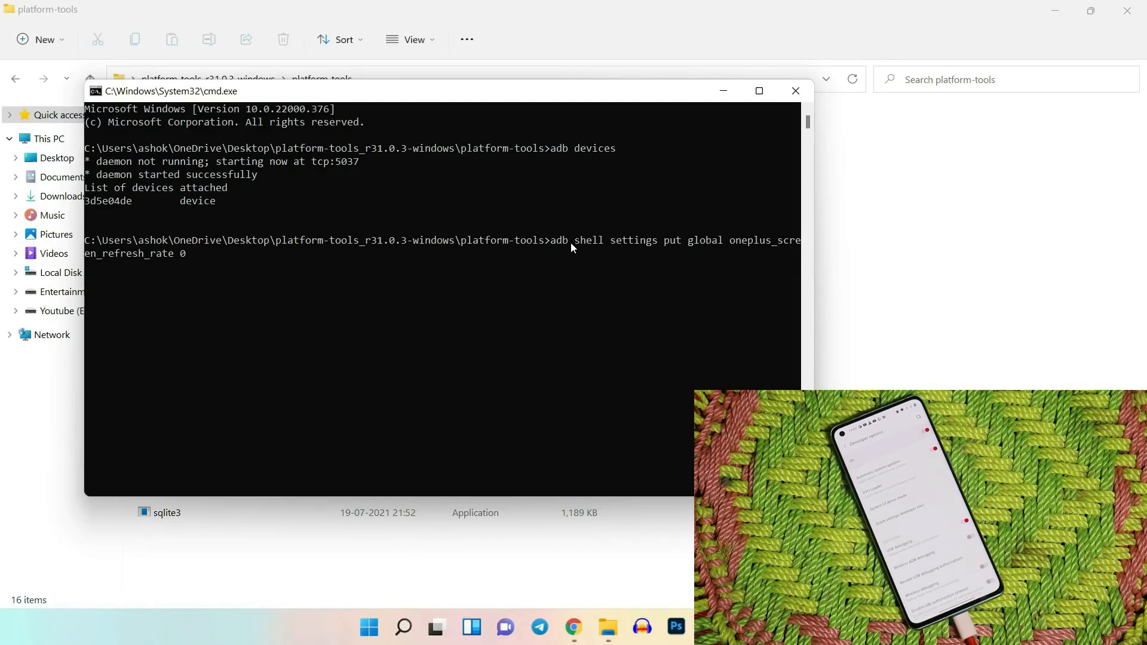
{"action": "mouse_move", "coordinate": [720, 248]}
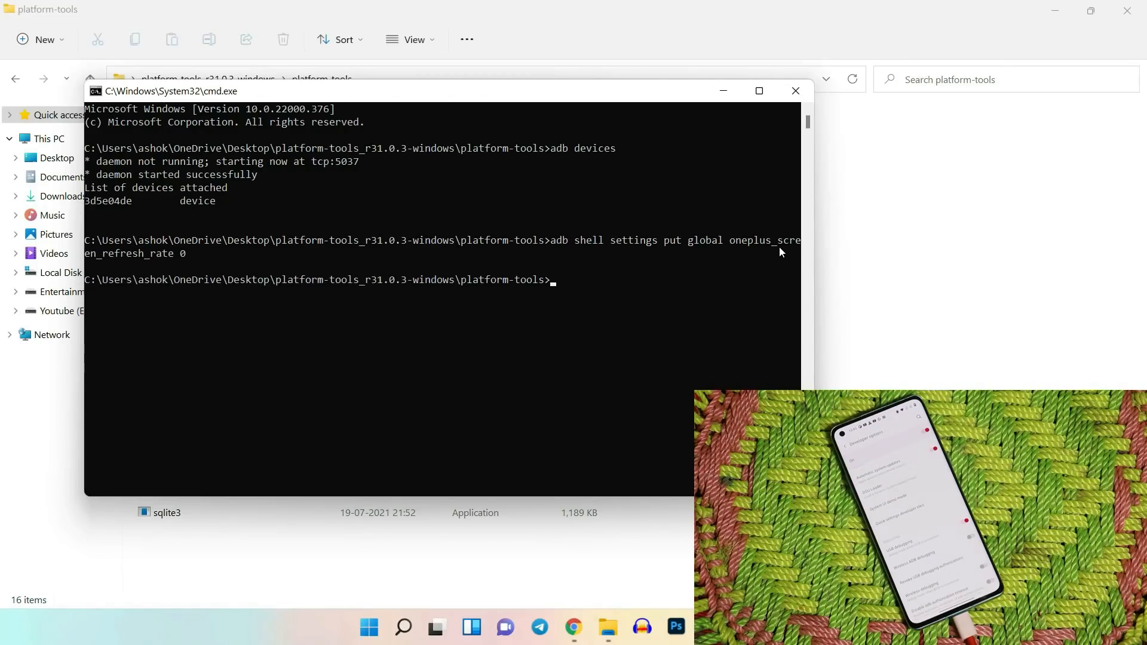
{"action": "mouse_move", "coordinate": [152, 265]}
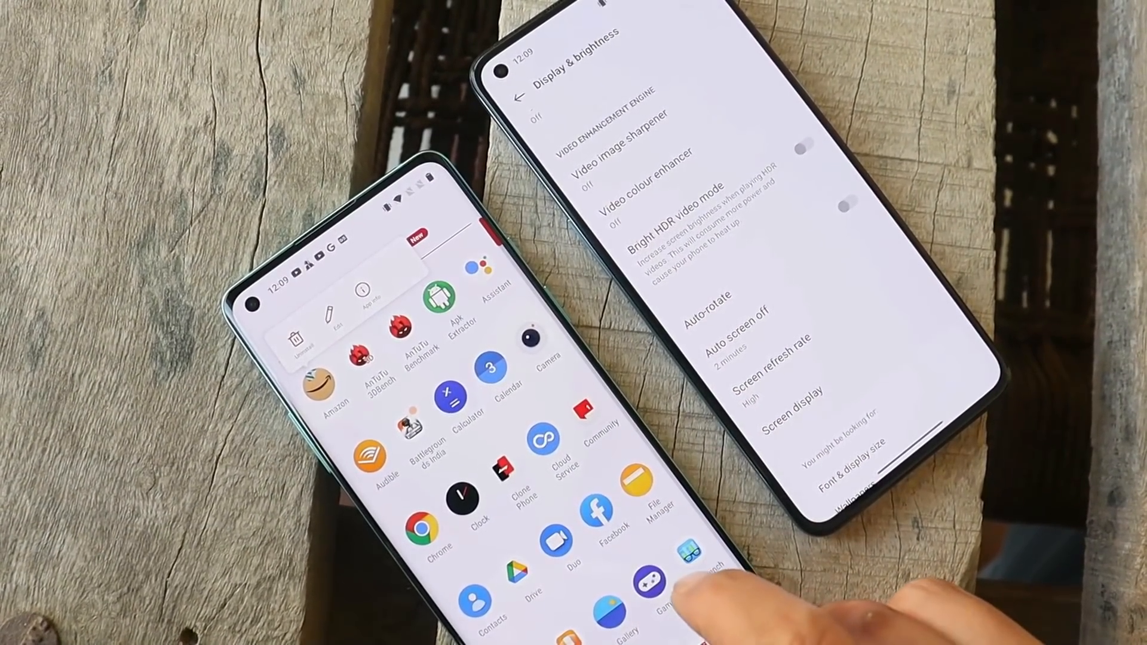
Scroll Display & brightness to reveal Screen refresh rate reading High
{"action": "scroll", "scroll_direction": "up", "scroll_amount": 3}
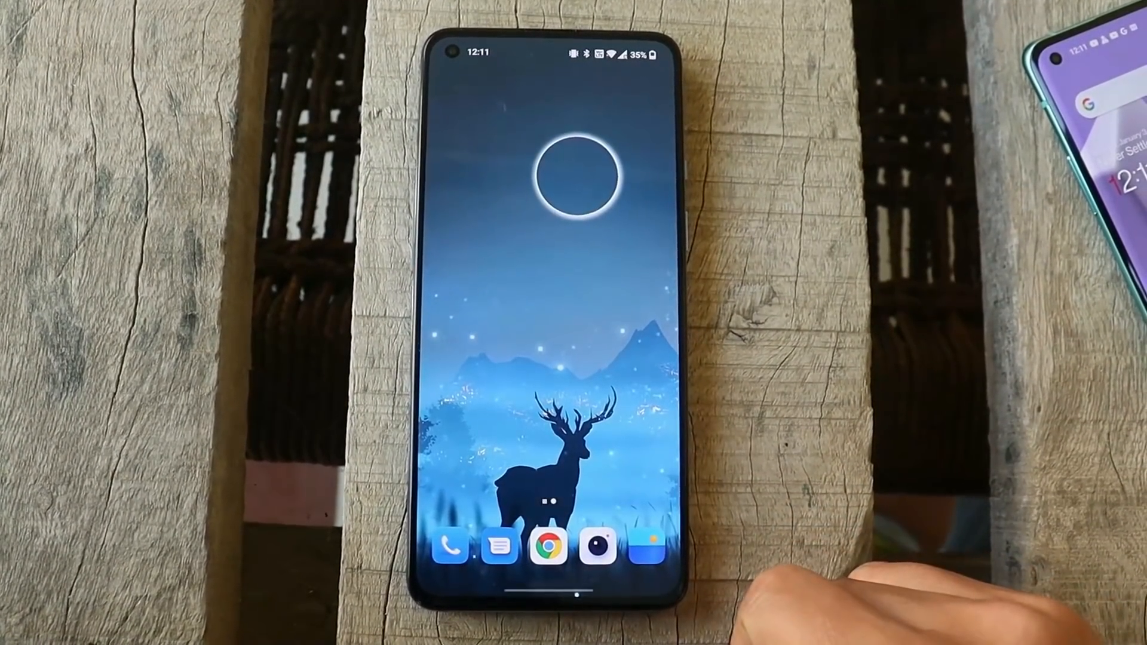
Swipe up to reveal the app drawer with Settings, SetEdit and Speedtest
{"action": "scroll", "scroll_direction": "up", "scroll_amount": 3}
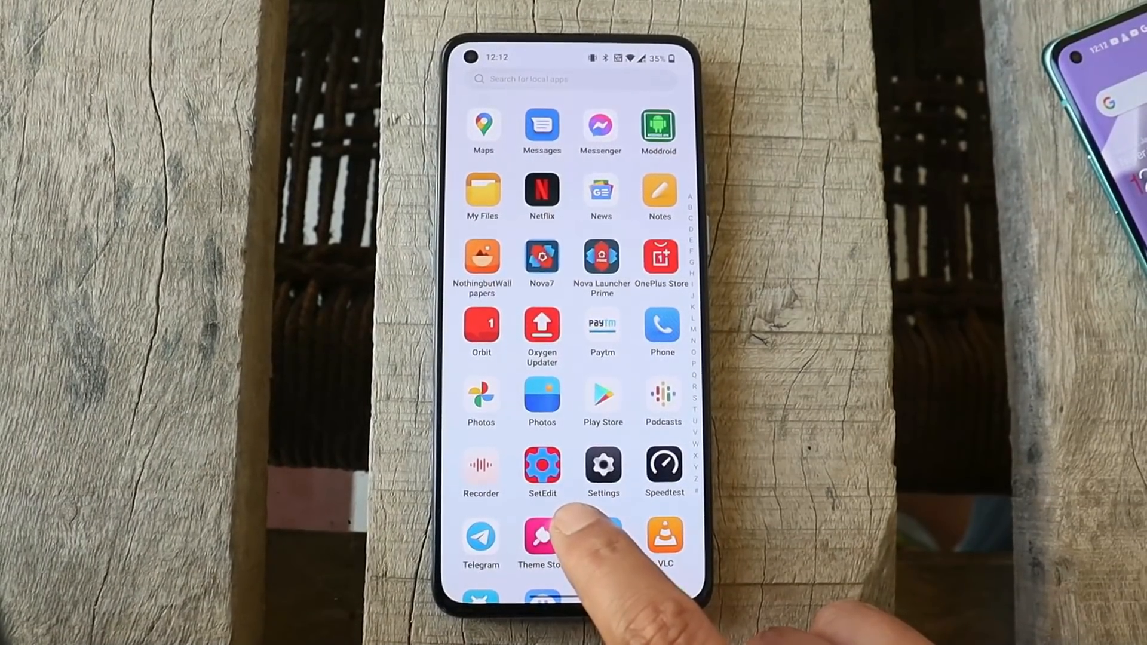
In SetEdit's System Table, set peak_refresh_rate to 1 and save the change
{"action": "left_click", "coordinate": [542, 465]}
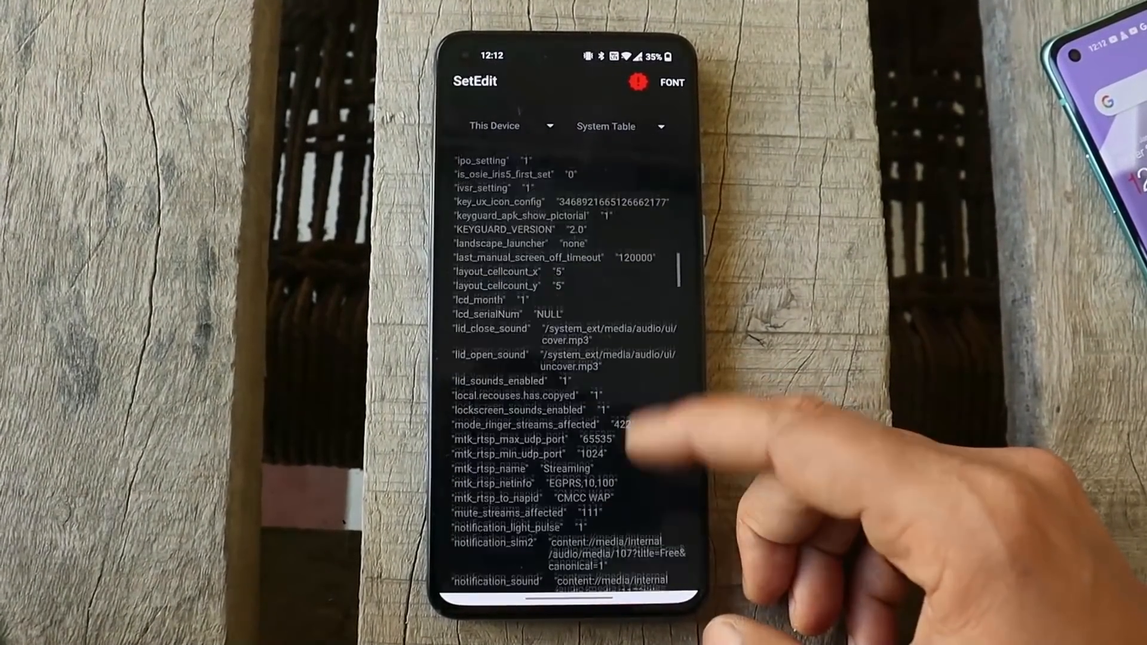
{"action": "scroll", "scroll_direction": "up", "scroll_amount": 3}
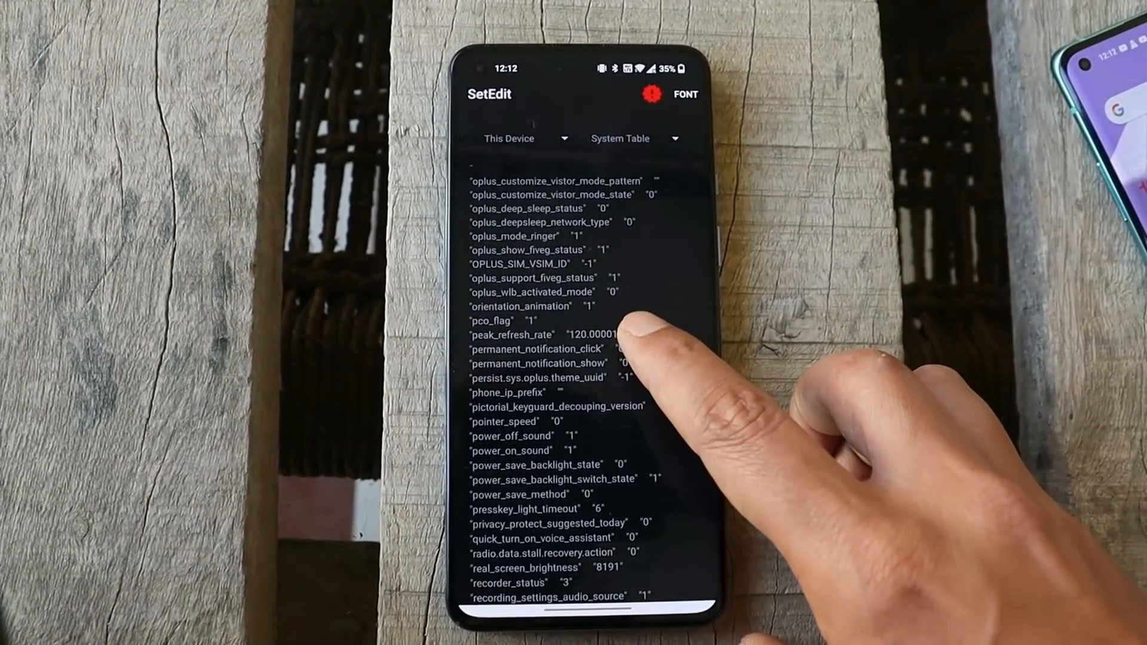
{"action": "left_click", "coordinate": [523, 334]}
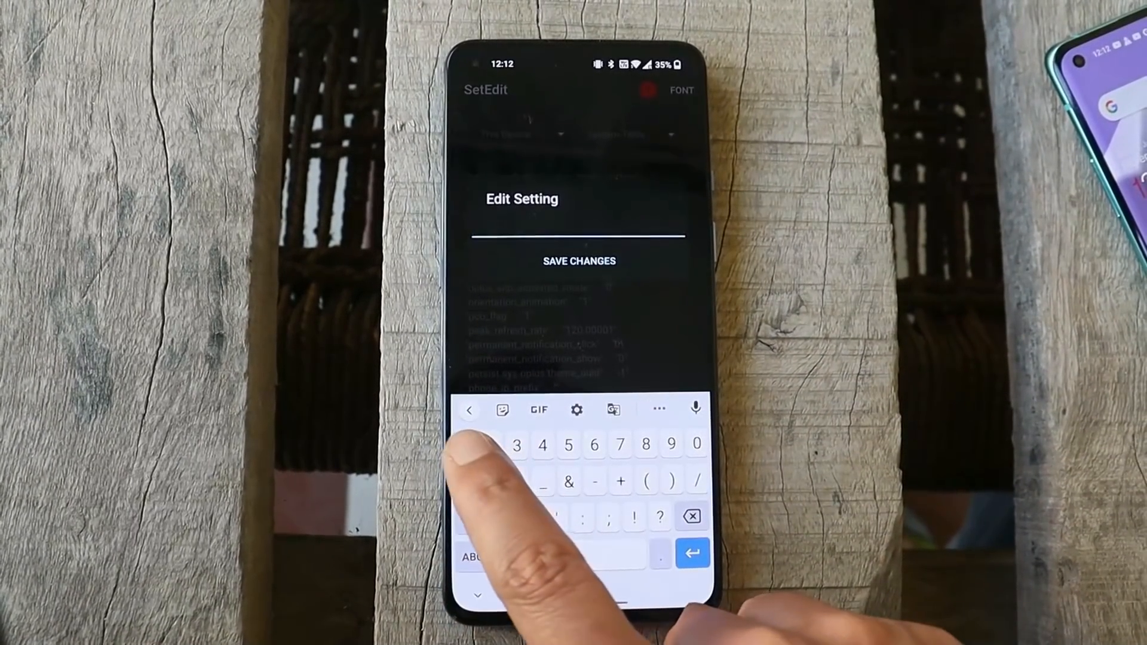
{"action": "type", "text": "1"}
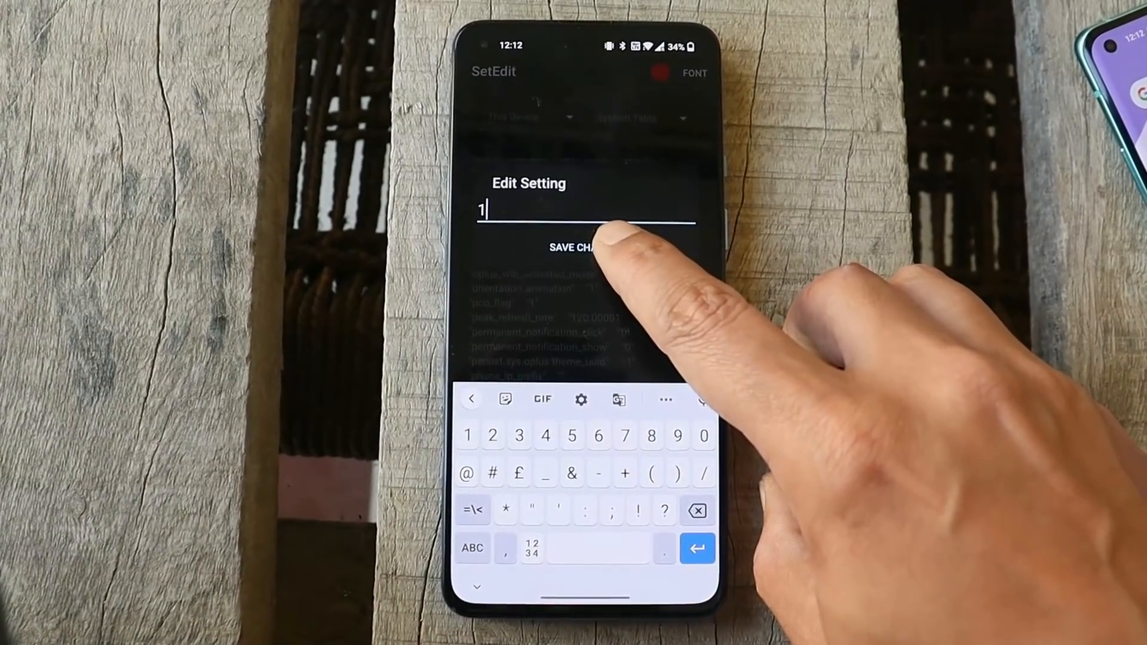
{"action": "left_click", "coordinate": [575, 247]}
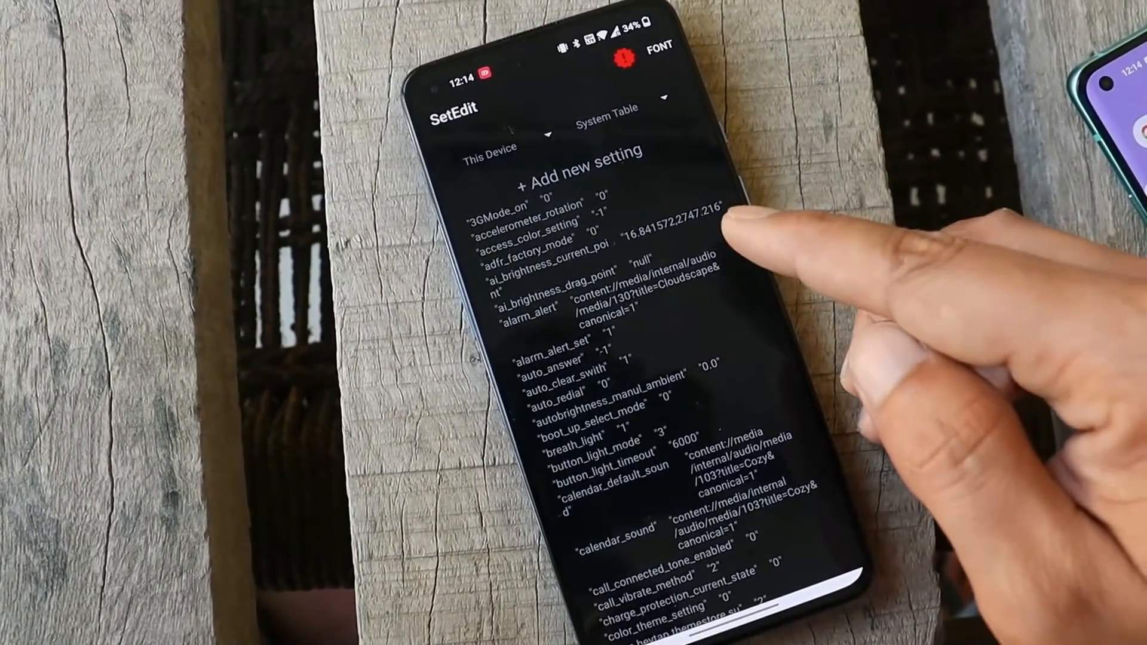
{"action": "scroll", "scroll_direction": "down", "scroll_amount": 3}
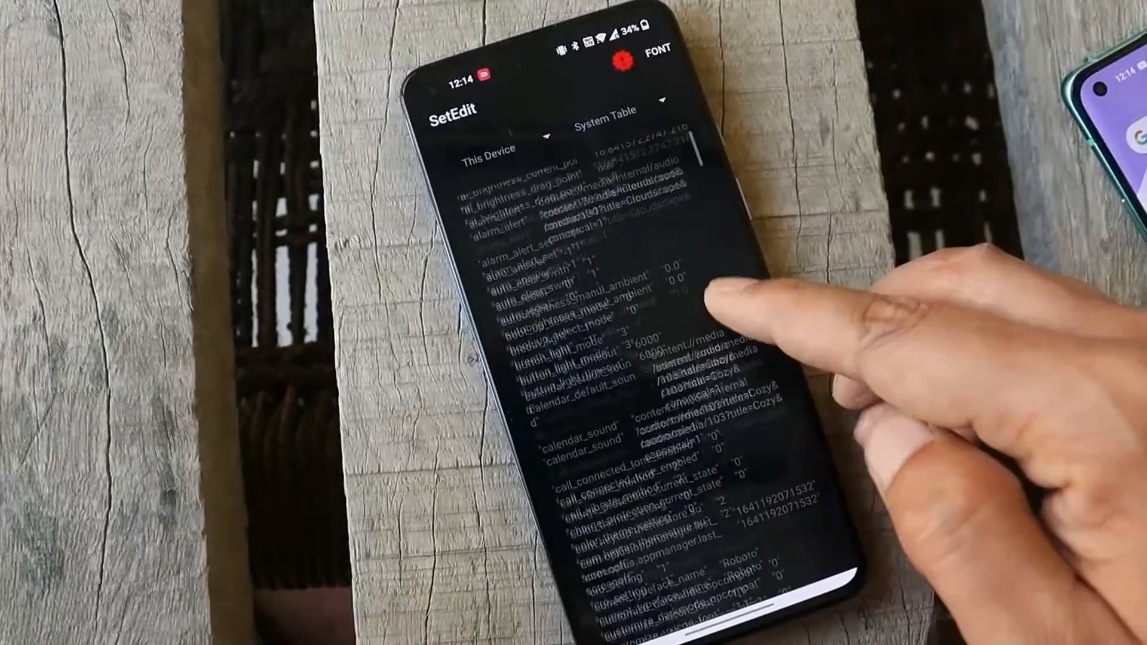
{"action": "scroll", "scroll_direction": "down", "scroll_amount": 3}
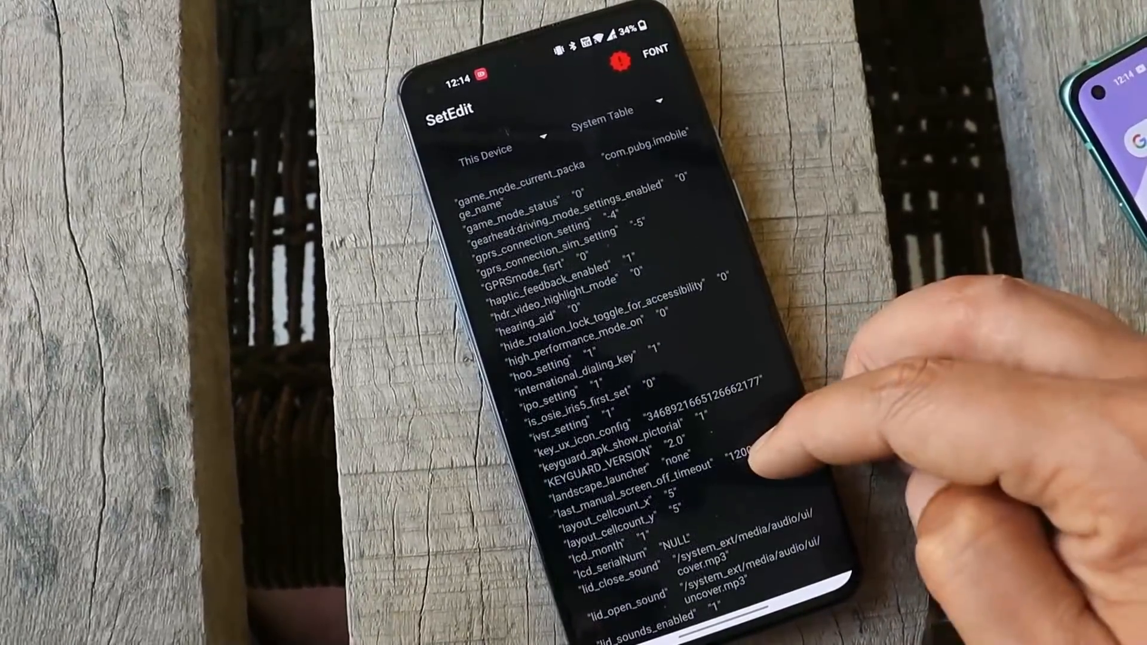
{"action": "scroll", "scroll_direction": "down", "scroll_amount": 3}
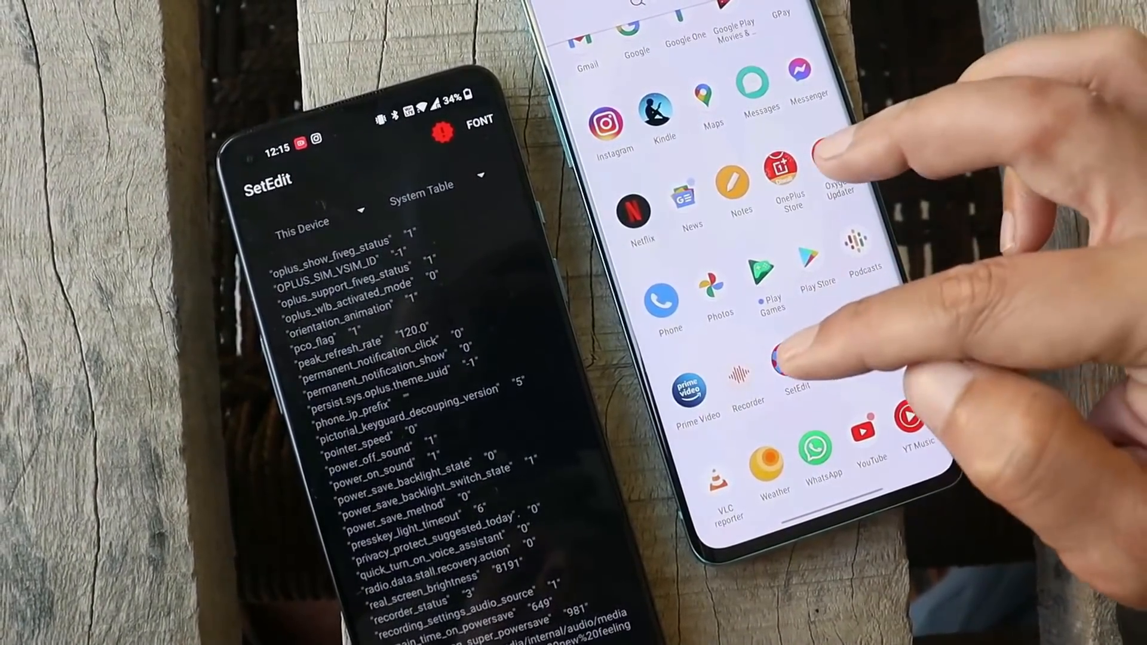
Launch SetEdit on the second phone to its System Table list
{"action": "left_click", "coordinate": [796, 365]}
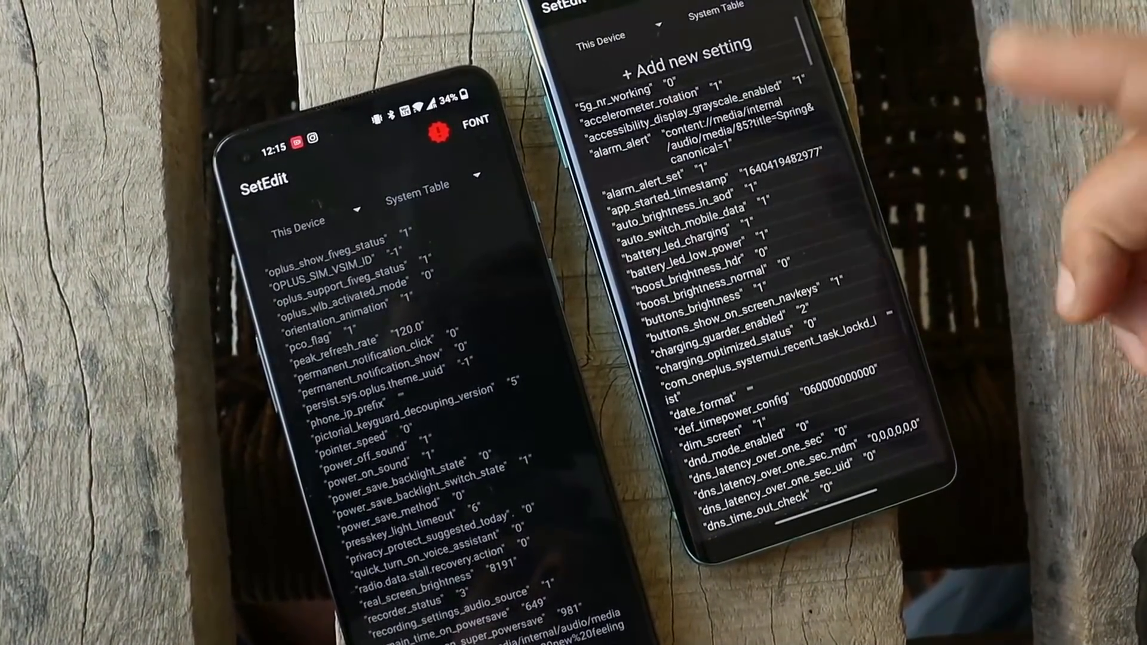